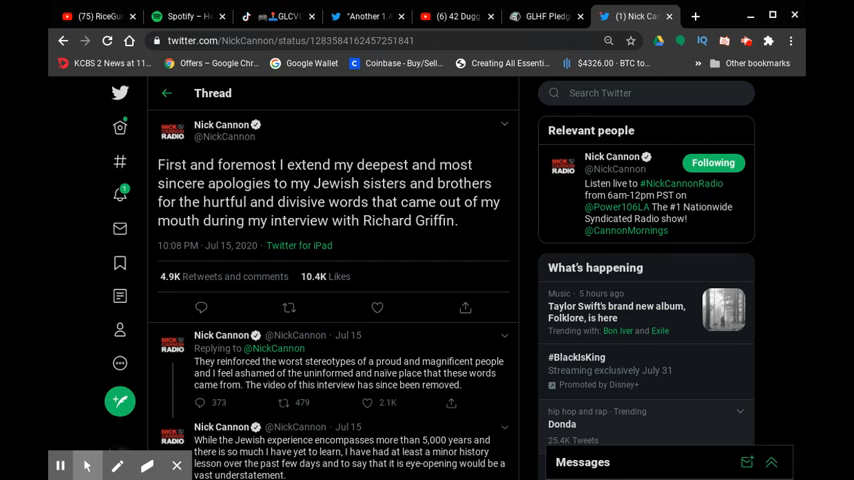
scroll(down, 3)
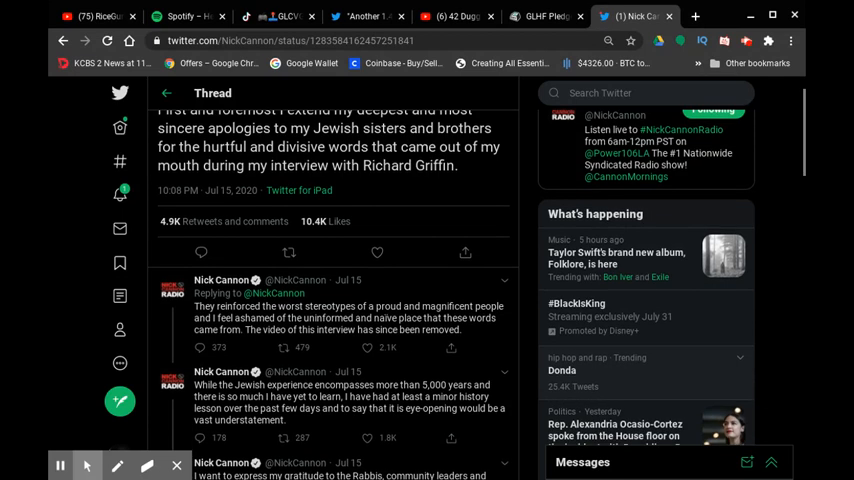
scroll(down, 3)
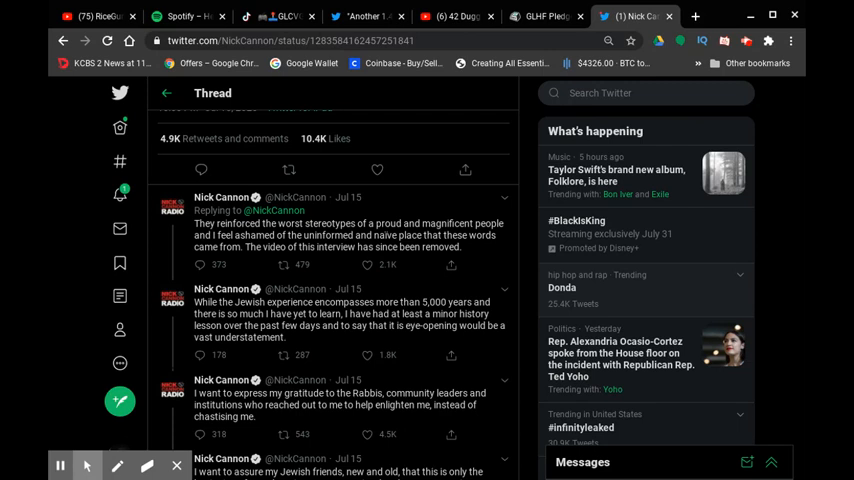
scroll(down, 3)
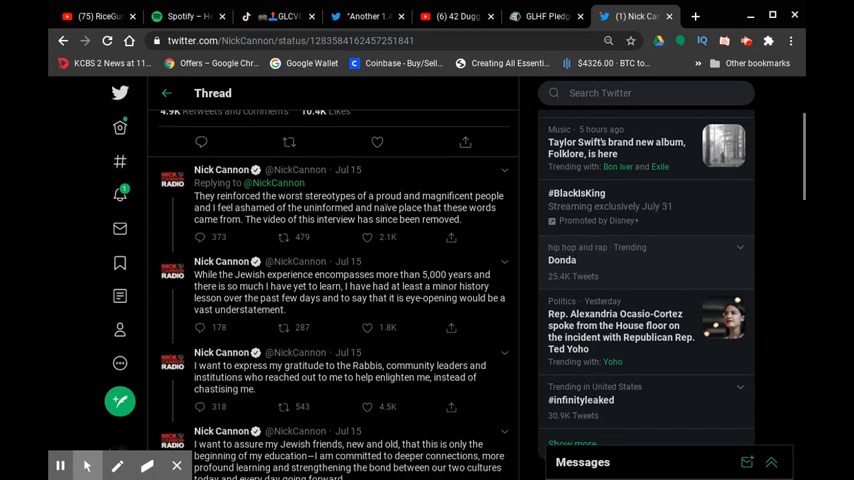
scroll(down, 3)
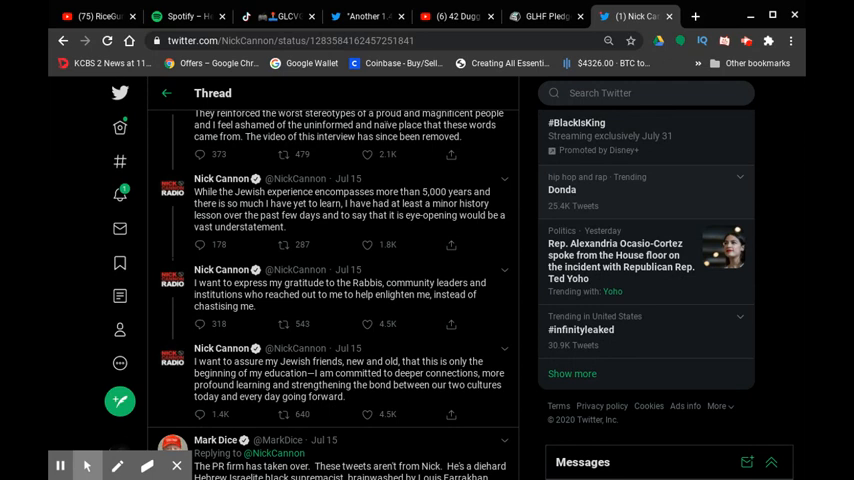